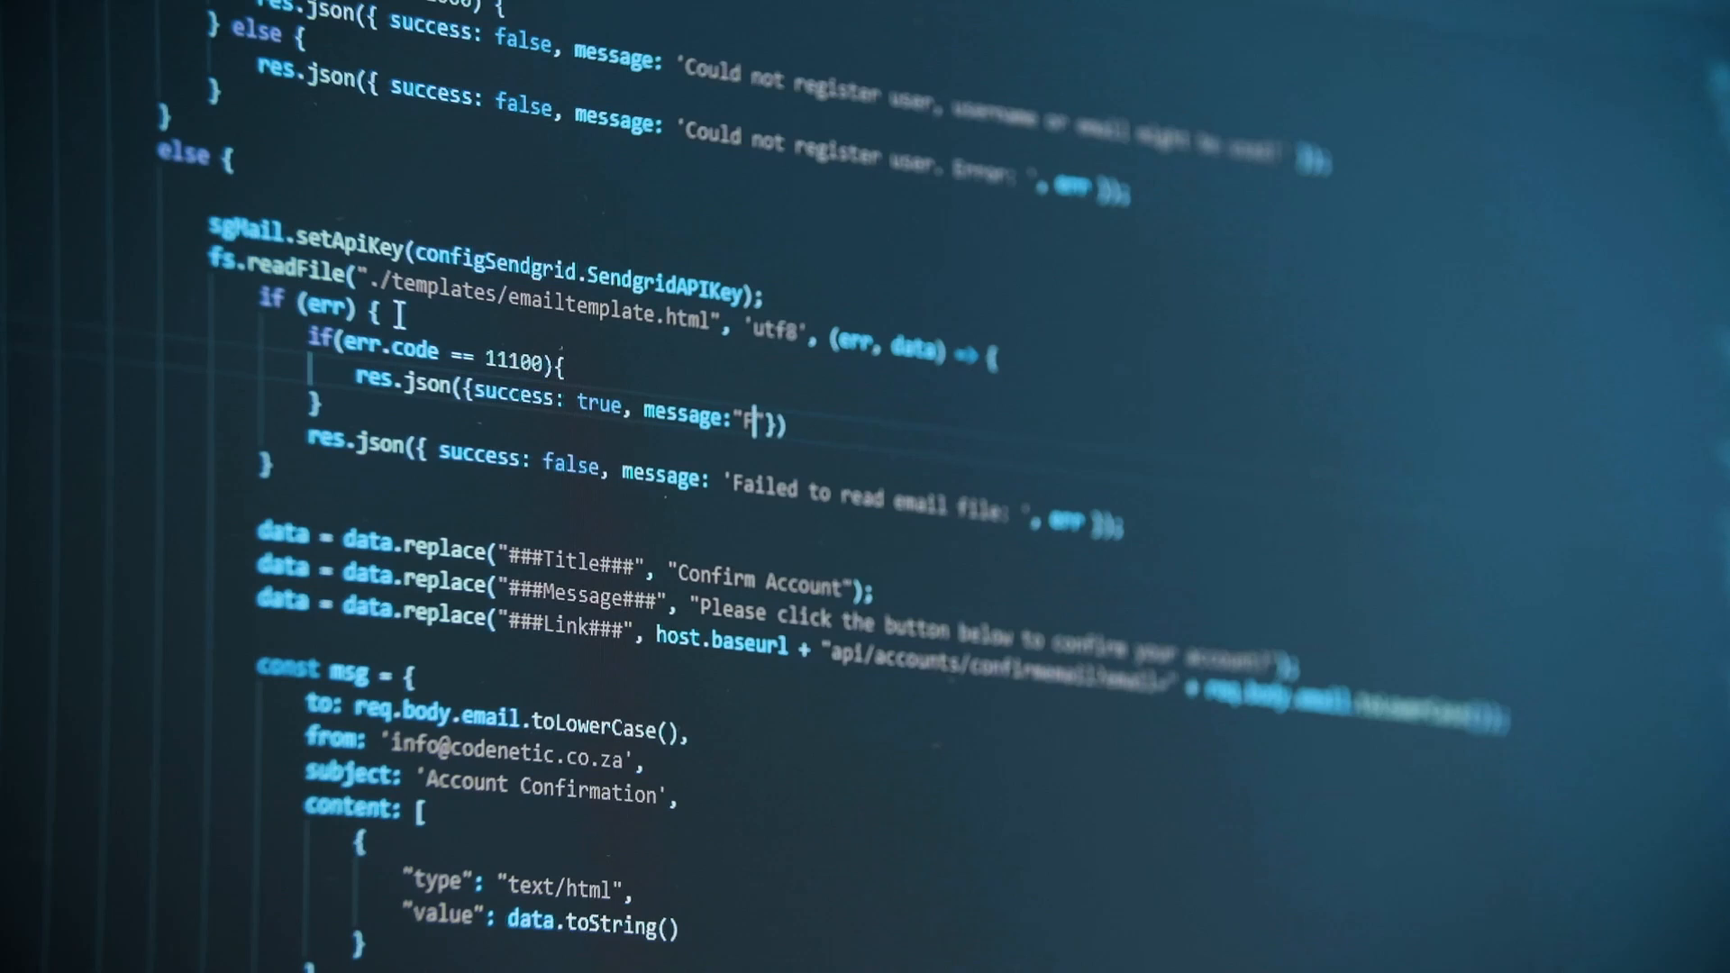
# Begin the error-11100 branch message with "Failed wit" inside the empty string.
pyautogui.write('Failed wit')
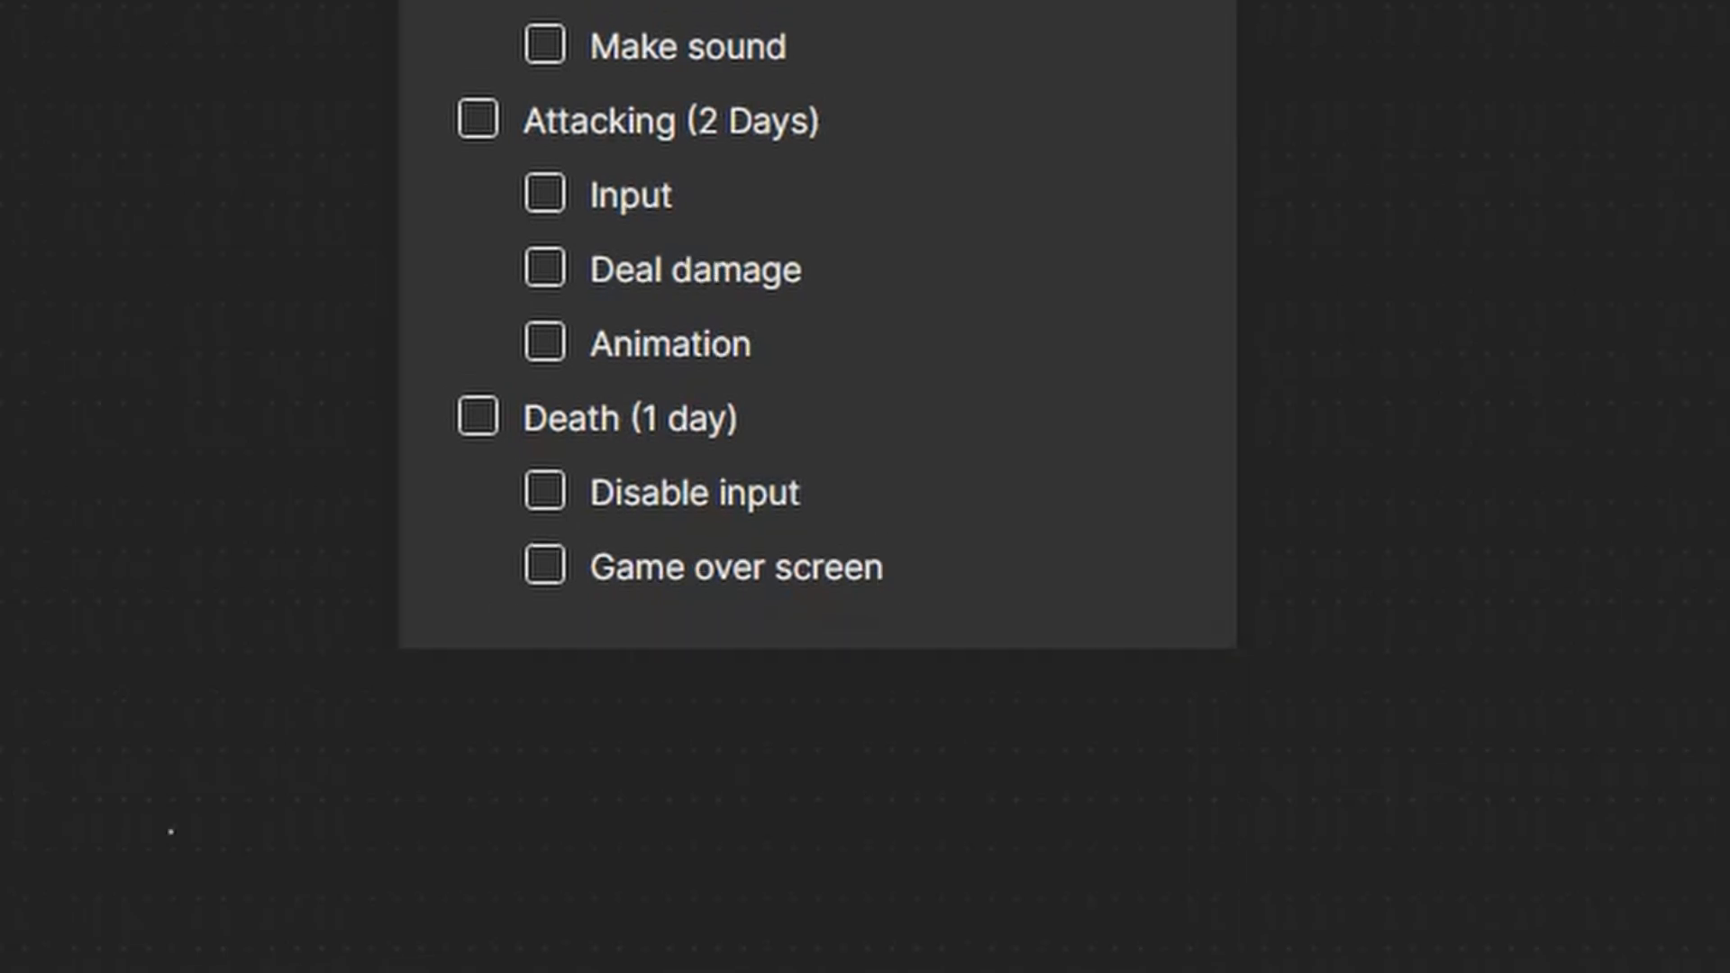
# Scroll the Milanote to-do board to the Attacking (2 Days) and Death (1 day) checklists.
pyautogui.scroll(3)
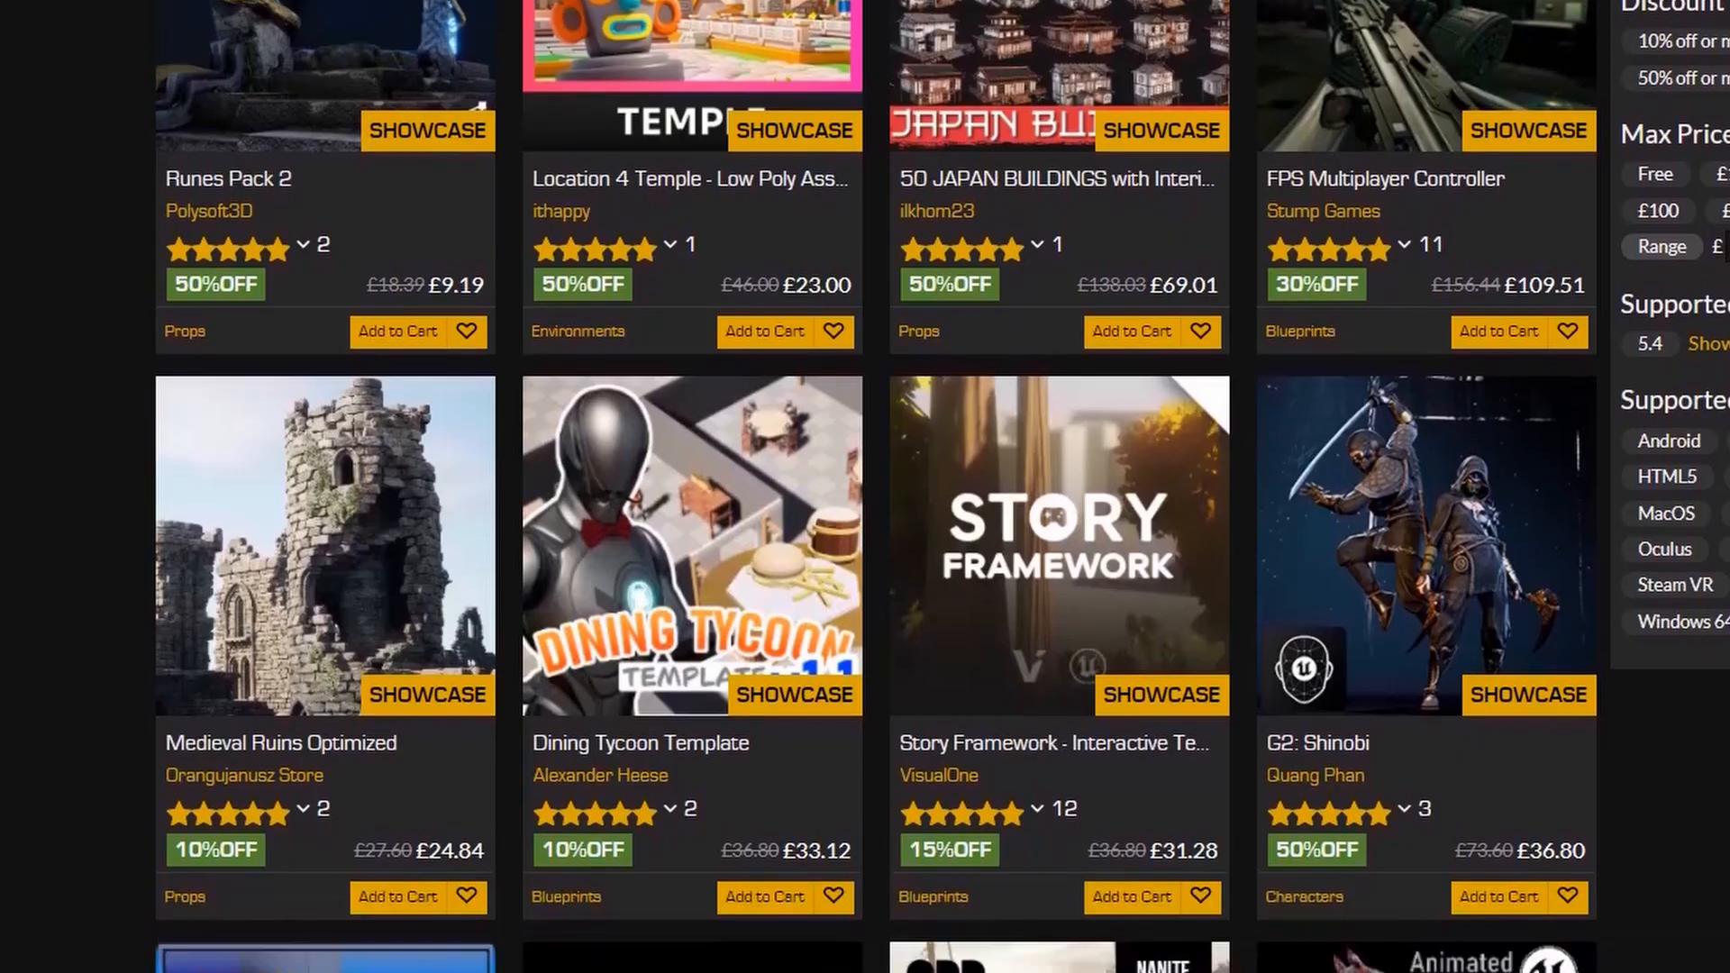
# Scroll the Marketplace grid to more discounted listings like Medieval Ruins Optimized and G2: Shinobi.
pyautogui.scroll(-3)
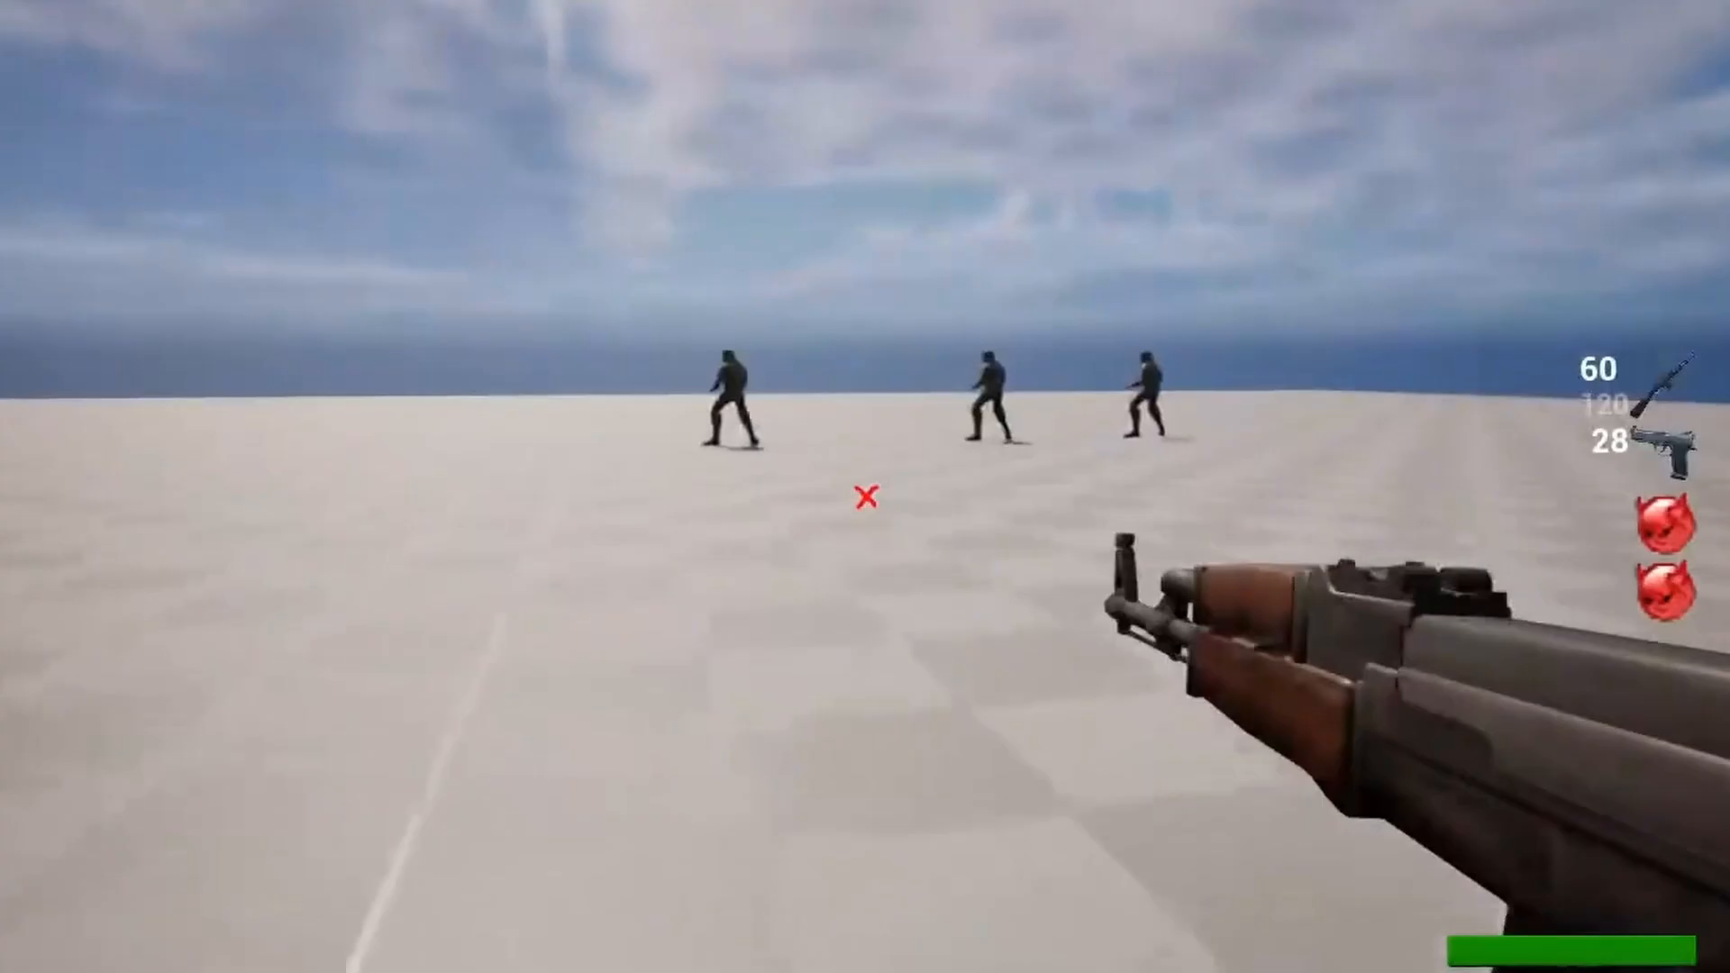
# Start playing the shooter level facing the three enemies, with the message typed as "Failed wi".
pyautogui.click(865, 496)
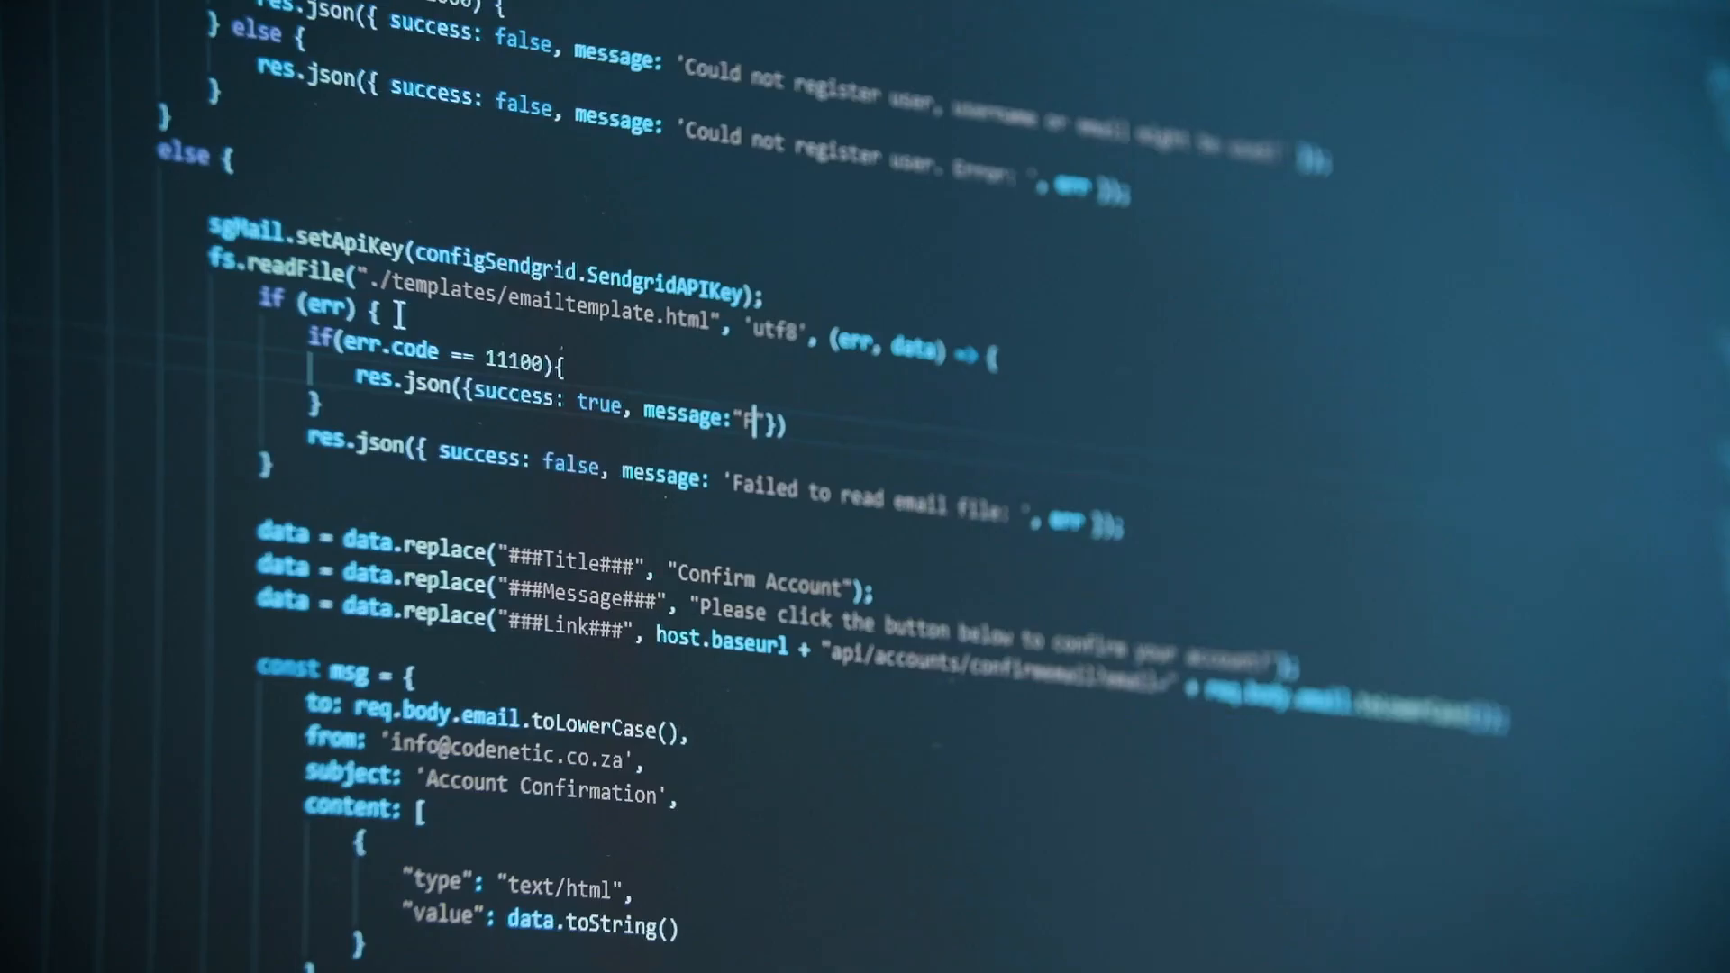
pyautogui.write('Failed wi')
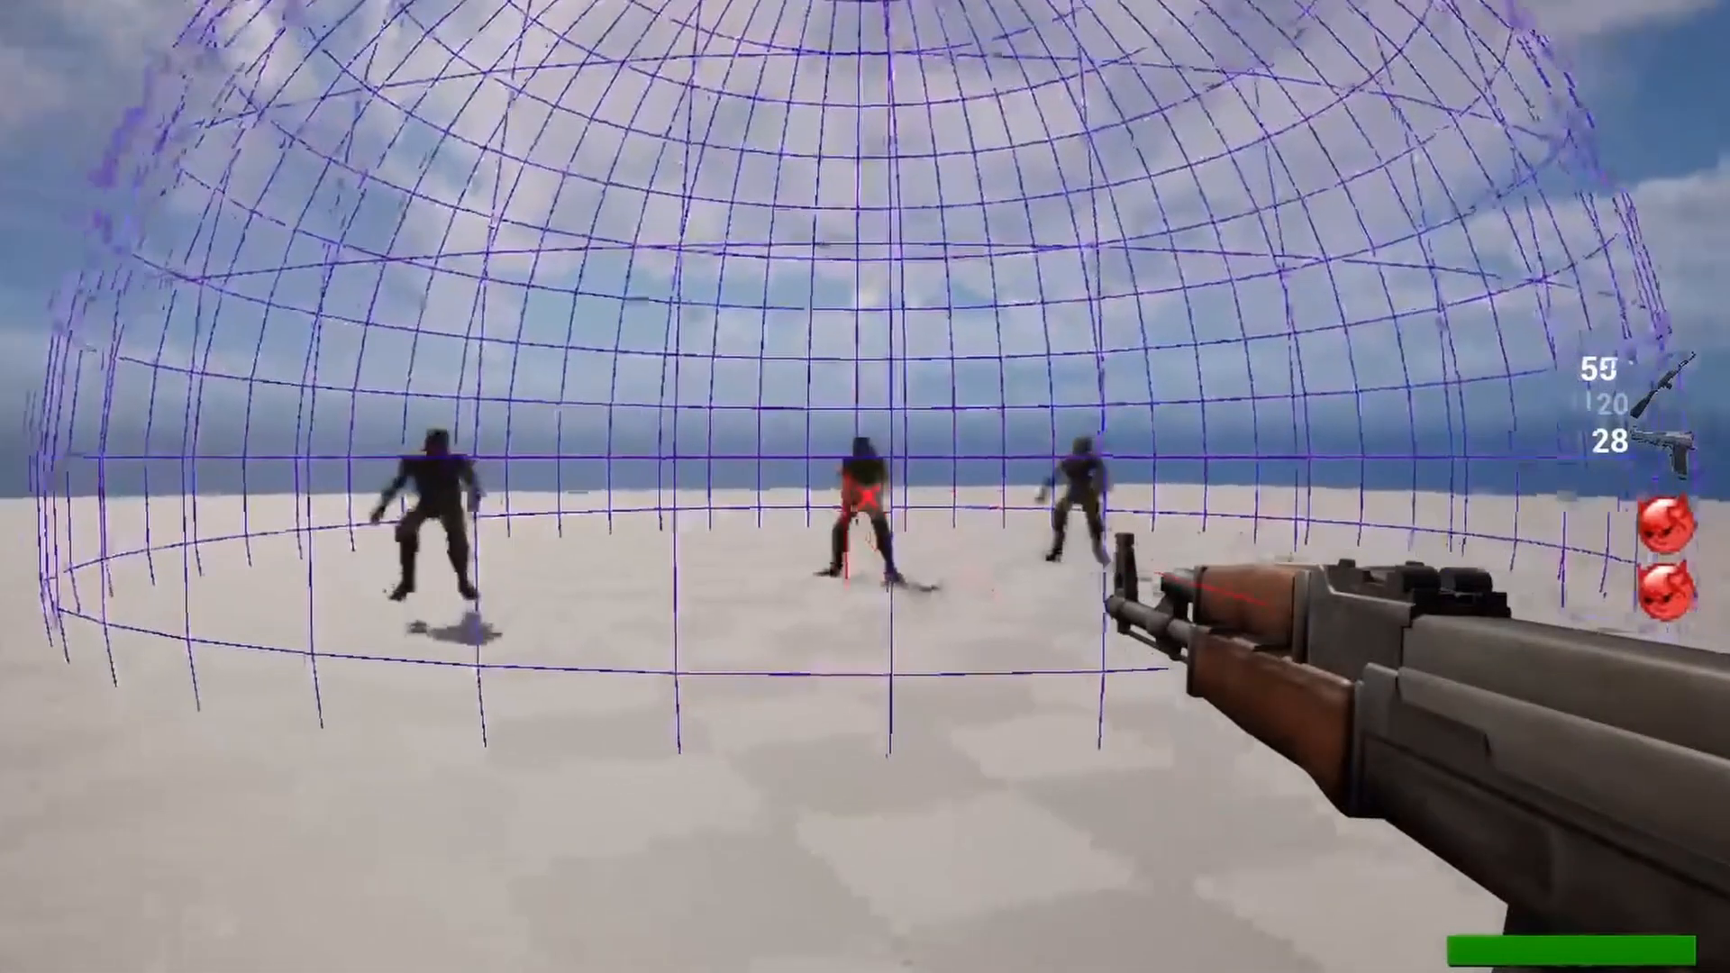
# Fire the rifle at the enemies inside the debug sphere, dropping ammo to 59.
pyautogui.click(865, 486)
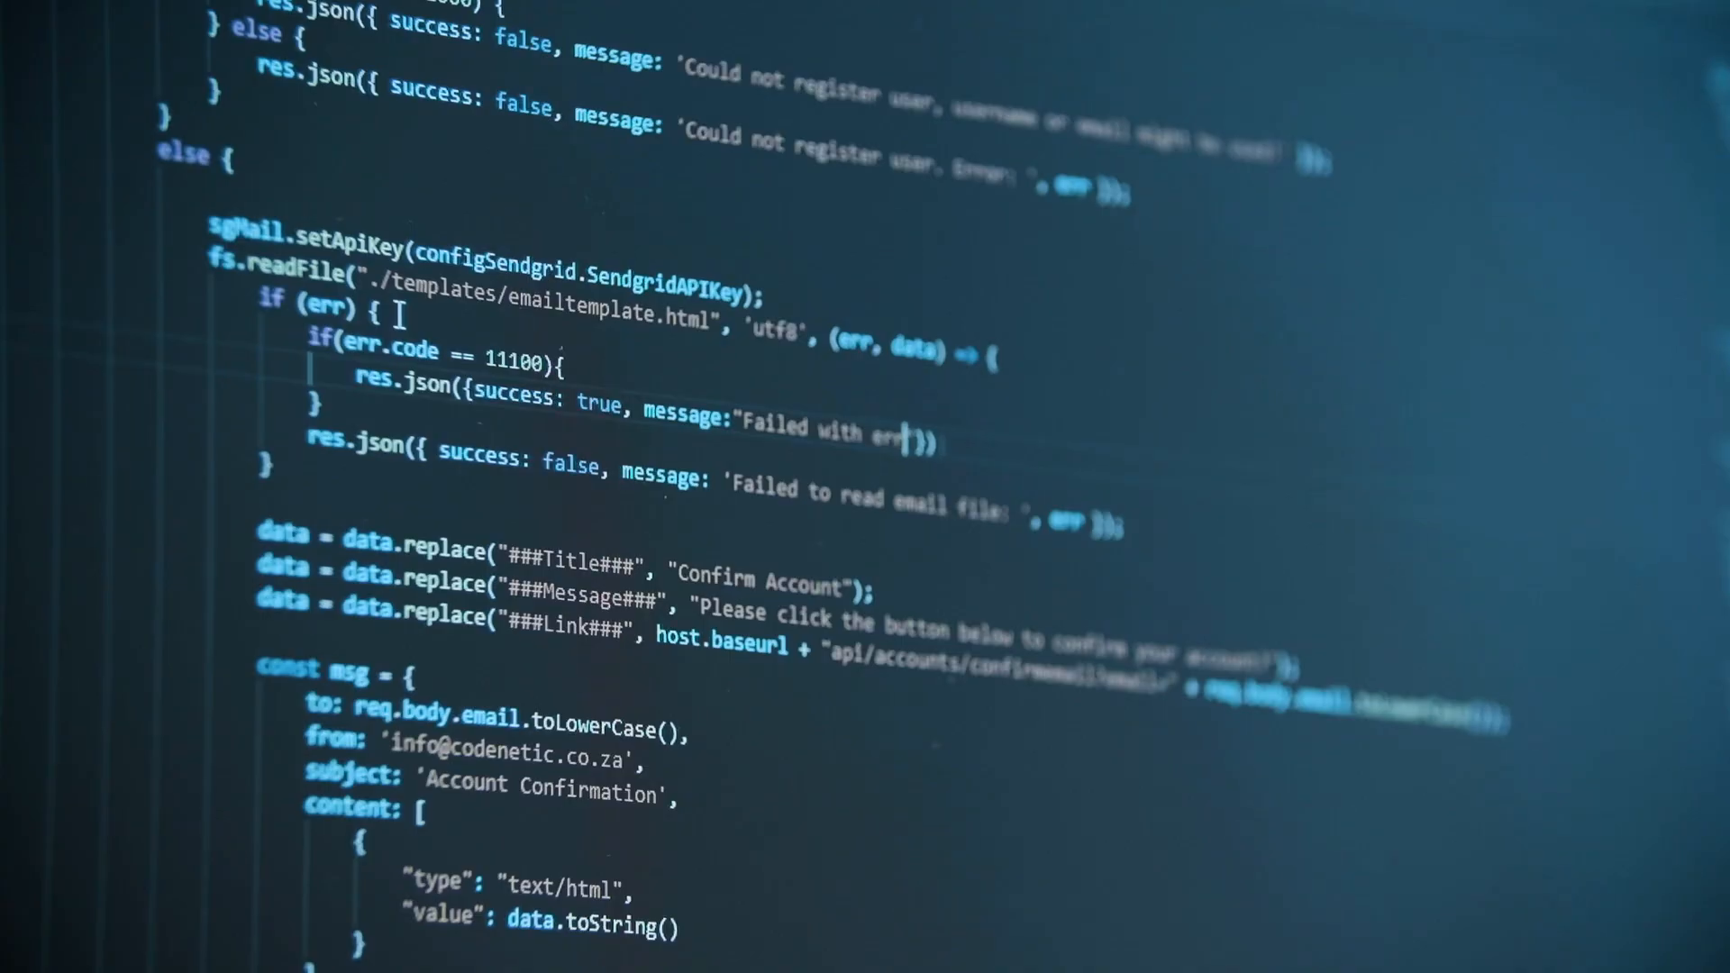
# Complete the message string to read "Failed with error code".
pyautogui.write('code')
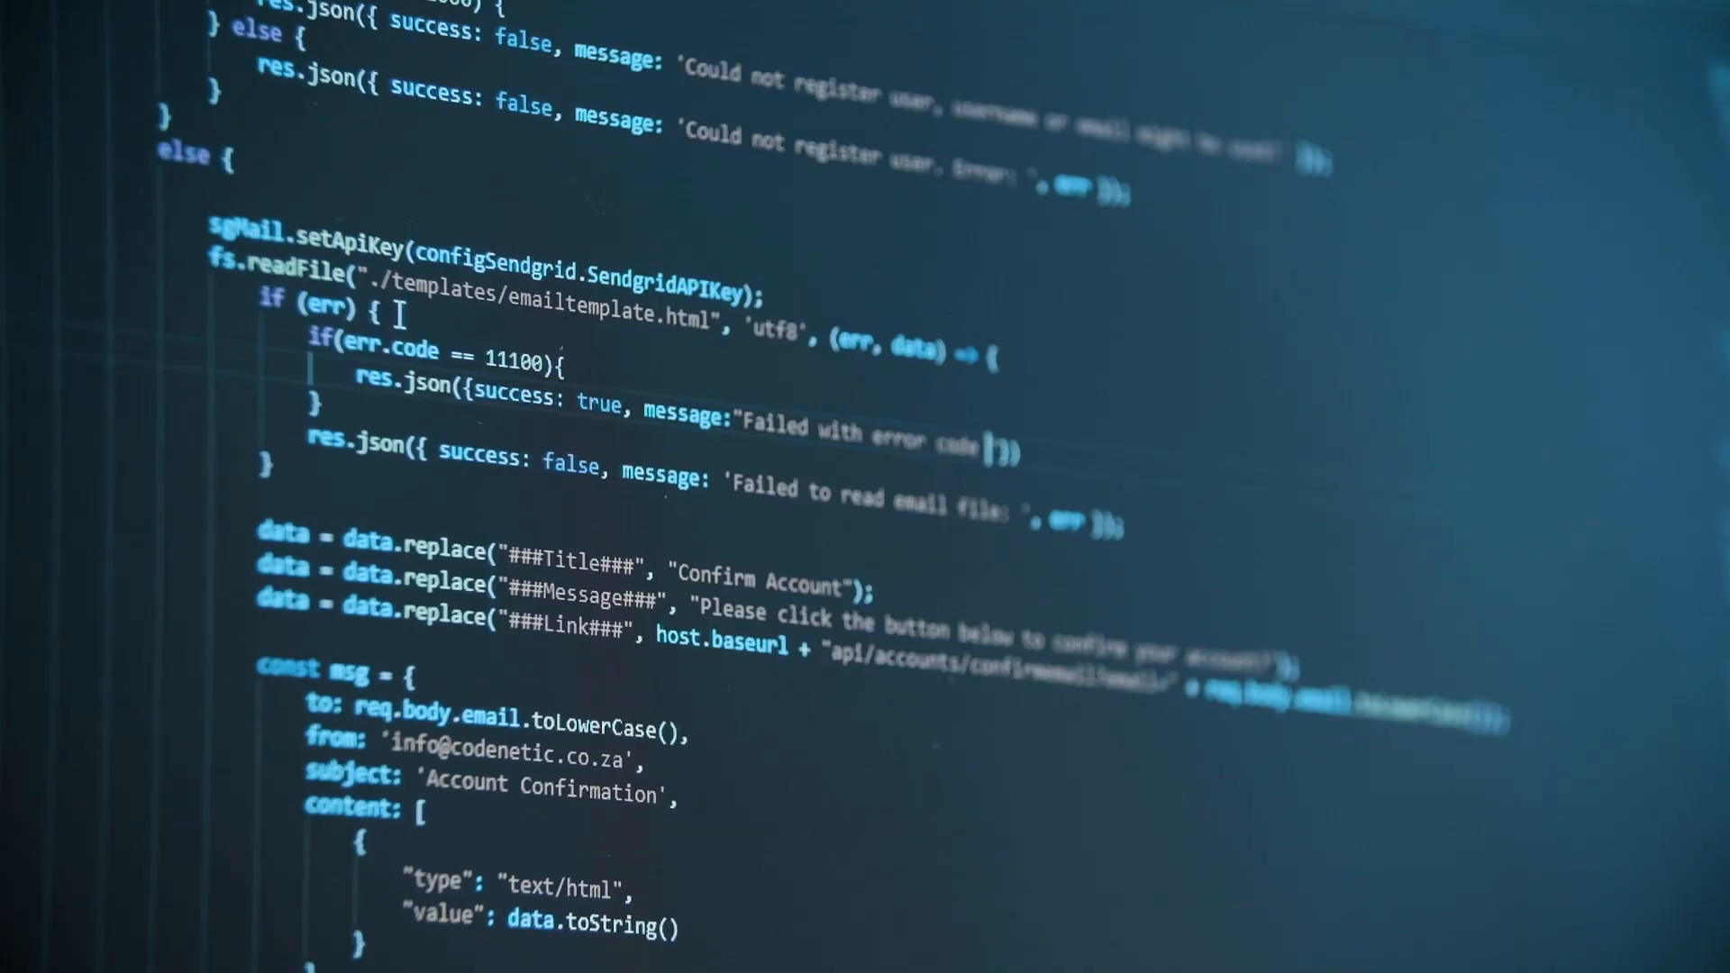